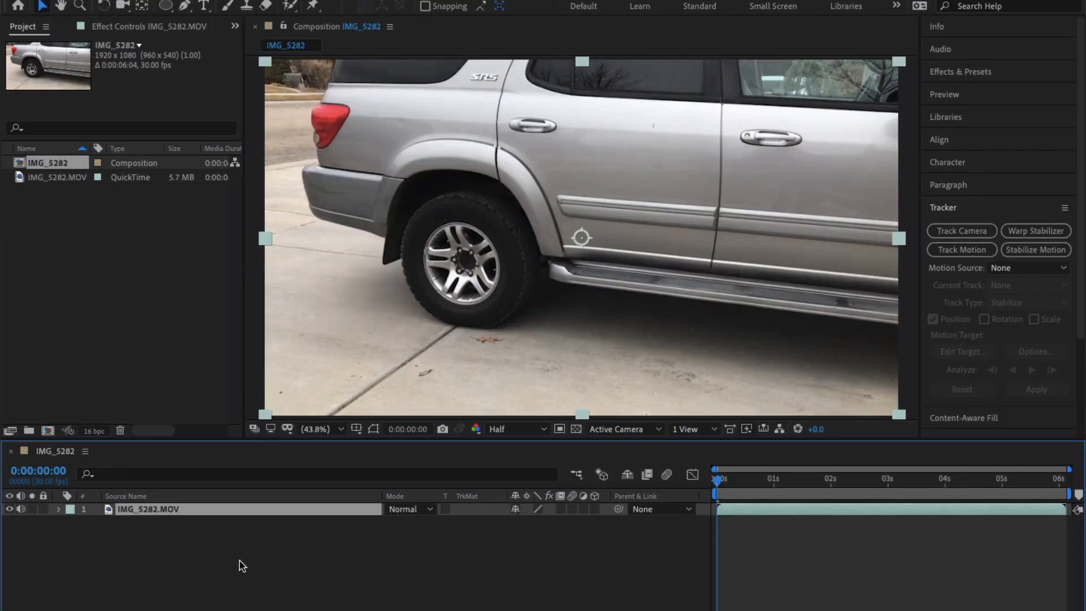
- Run Track Camera on the car footage so the 3D Camera Tracker solves the shot
click(961, 231)
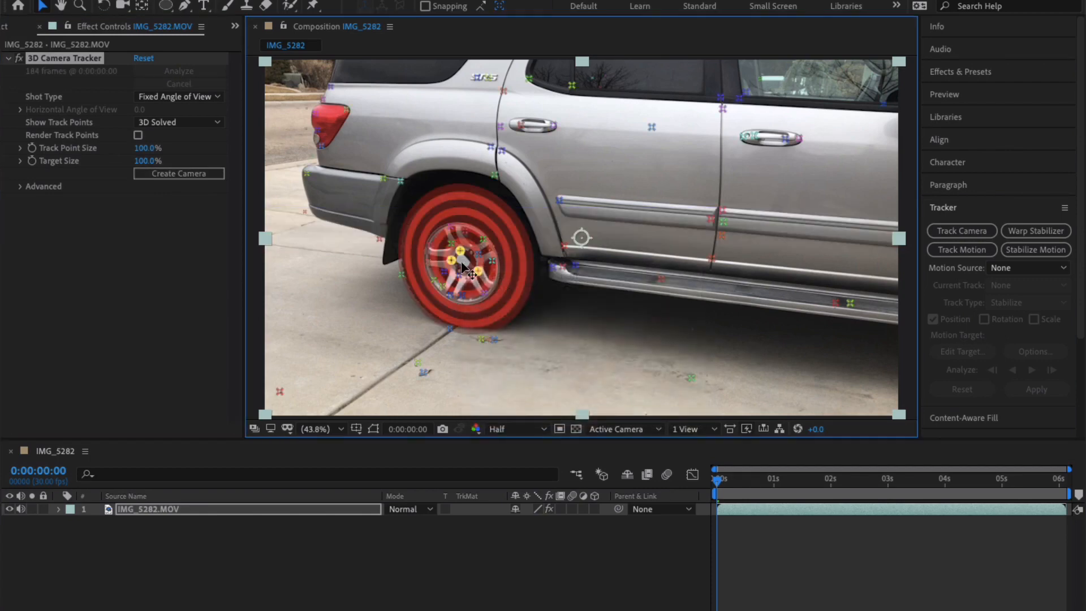
- Create the tracker camera with track solids and add a black solid carrying a blue Saber line
click(177, 173)
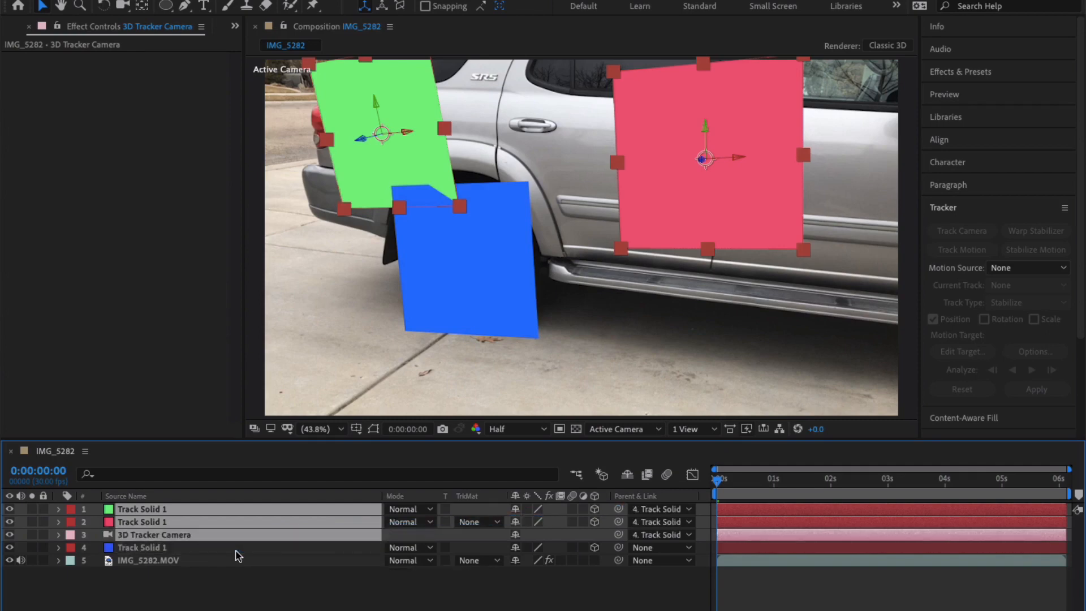
click(141, 548)
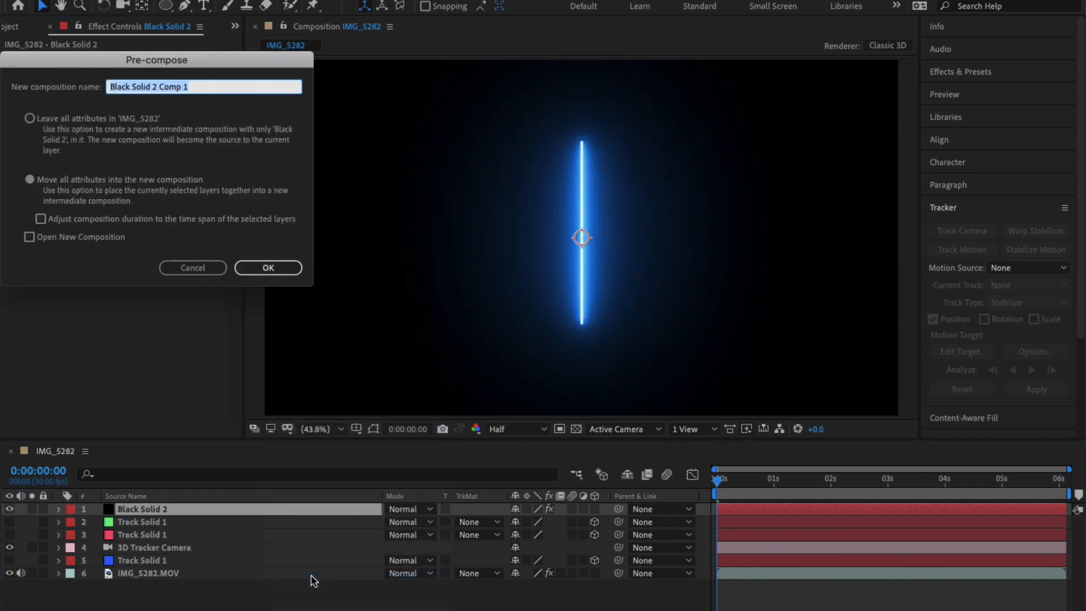
- Pre-compose the saber solid, blend it with Screen over the tire and enter the precomp
click(267, 267)
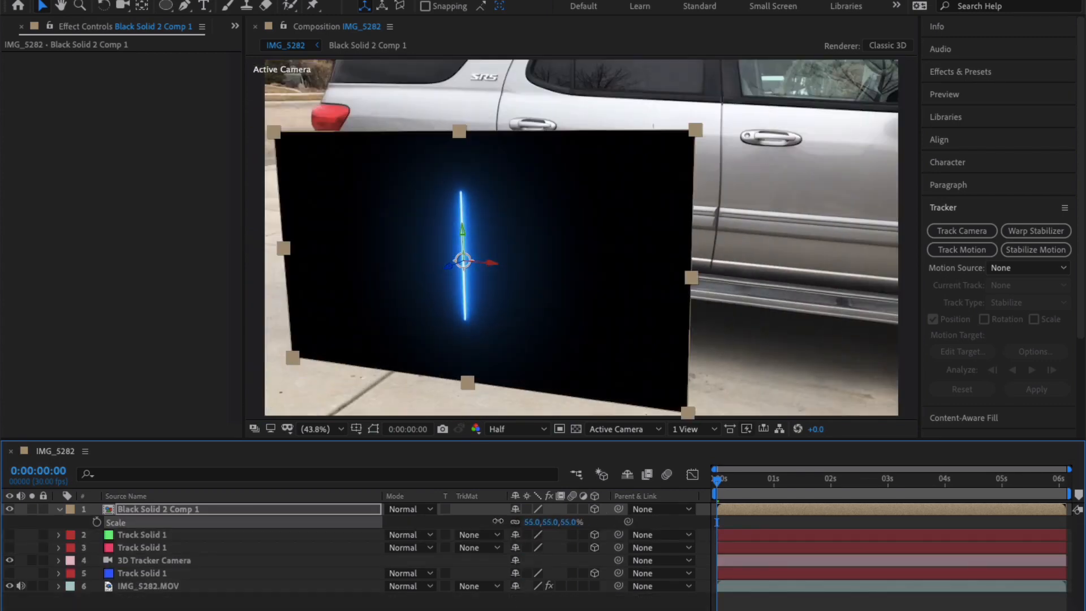
click(410, 508)
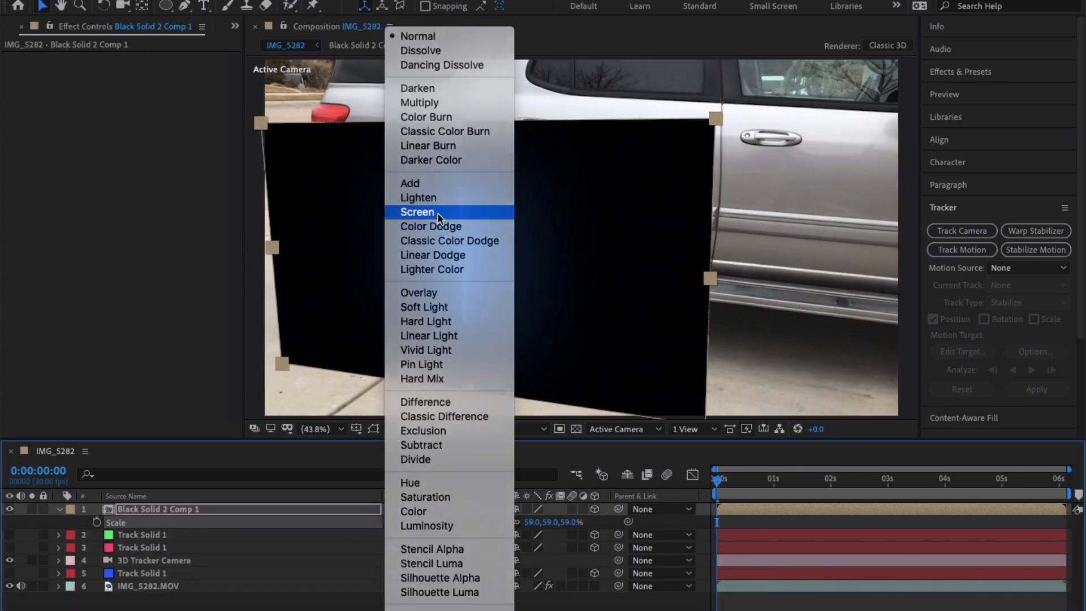
click(417, 211)
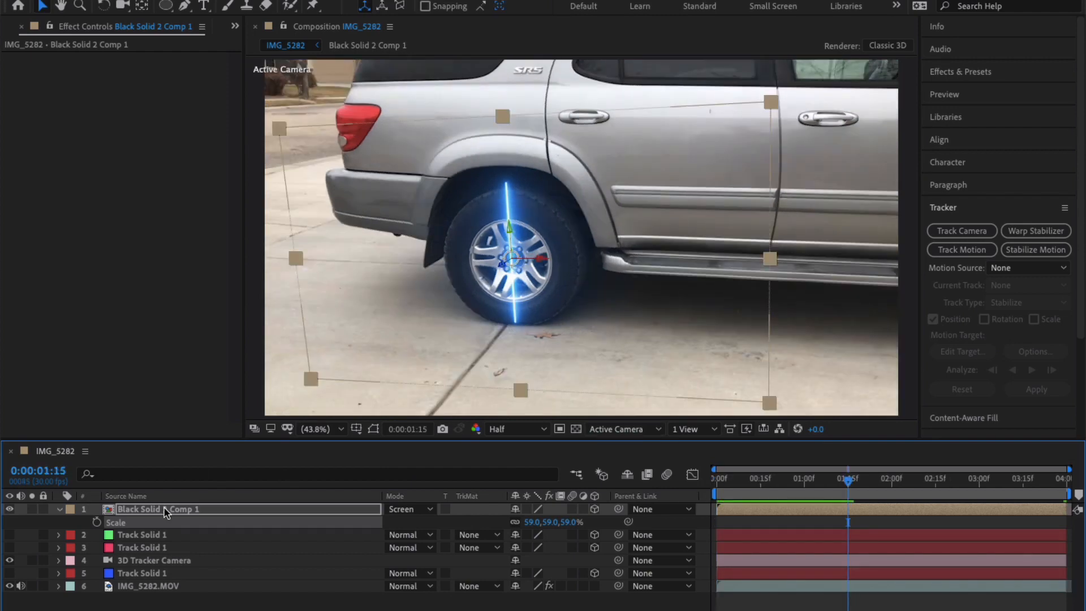
double_click(159, 507)
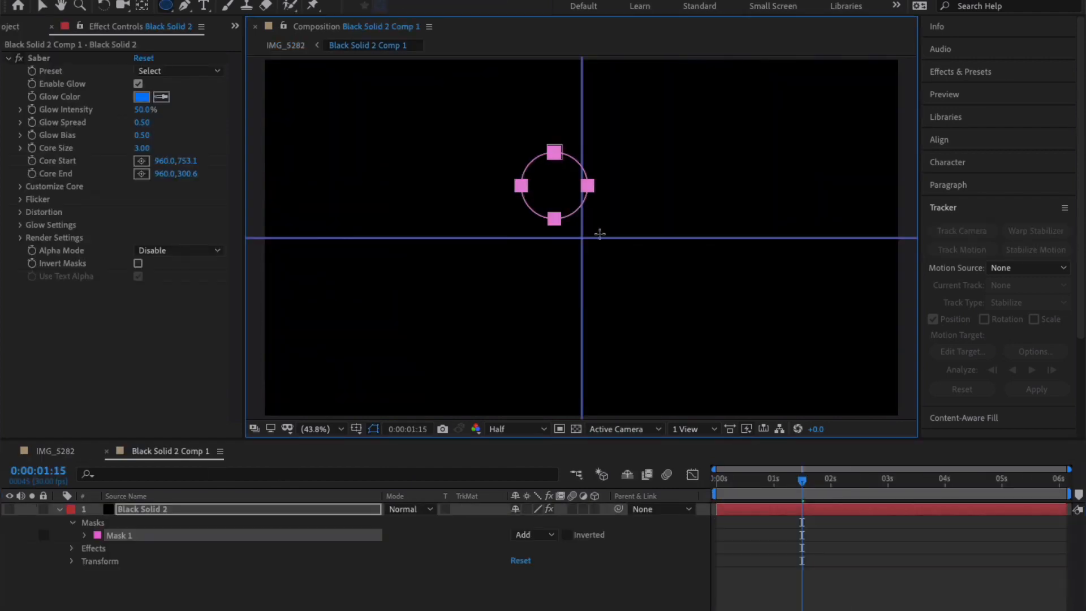
- Draw a small circular mask on the black solid and start the Saber mask offset at 0
drag(554, 187, 583, 239)
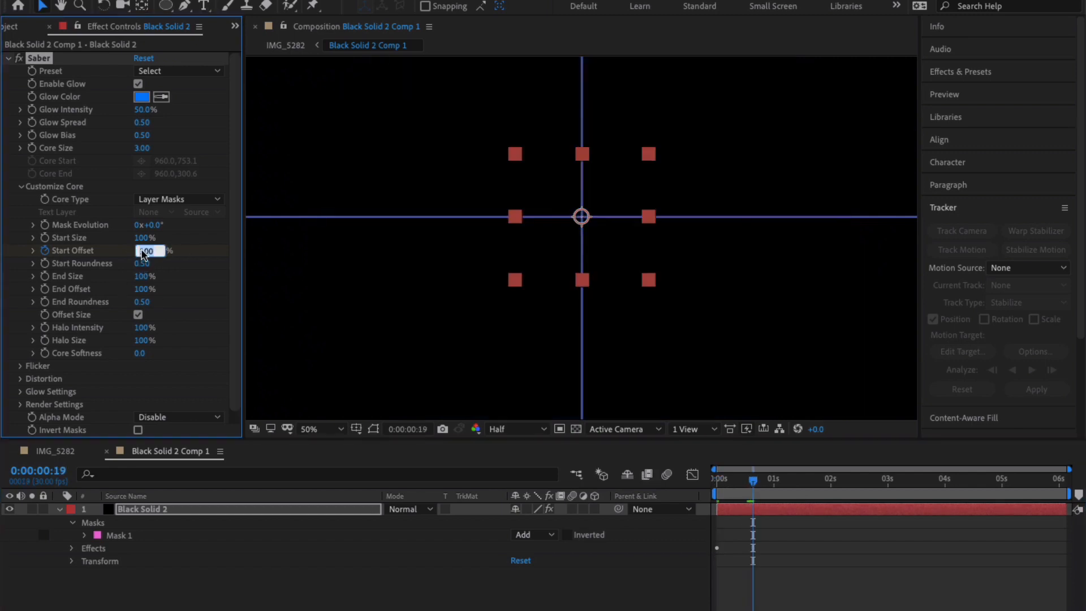
text(0)
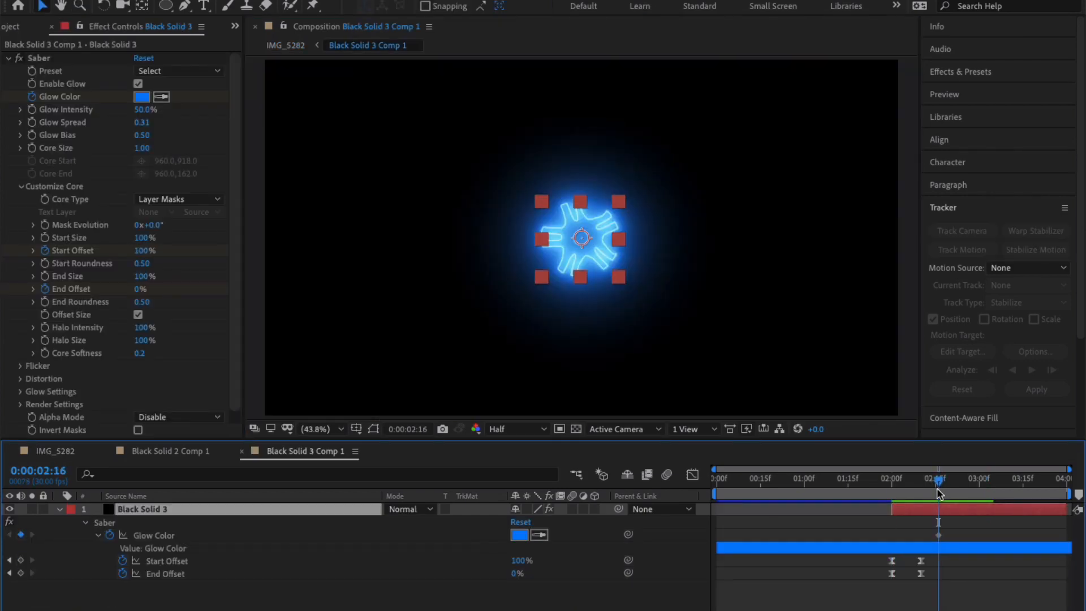
- Keyframe the Glow Color from blue to red, then green, then magenta at successive times
click(142, 96)
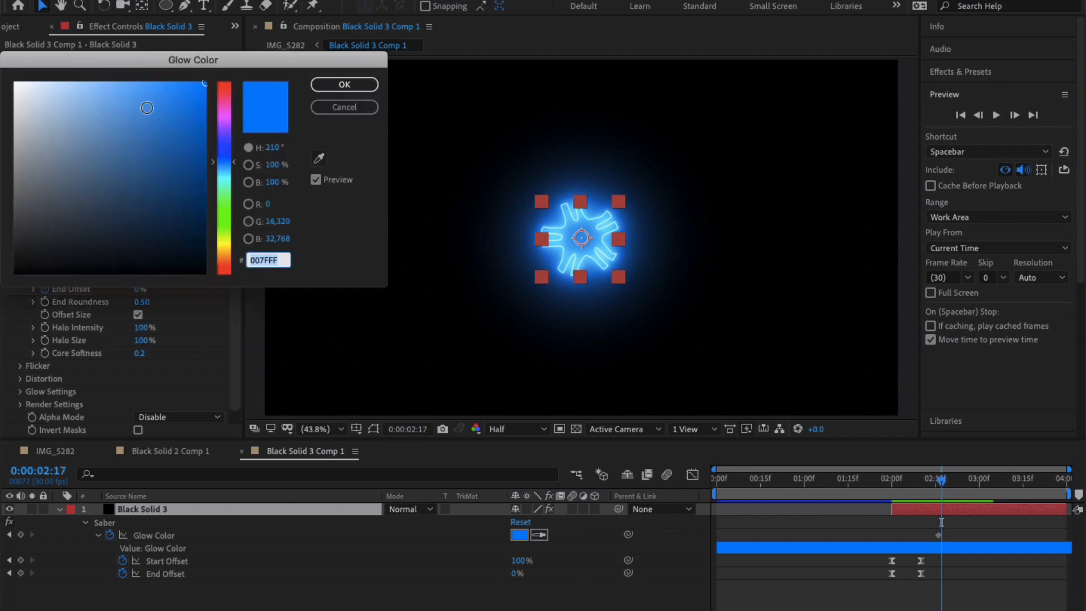
click(344, 84)
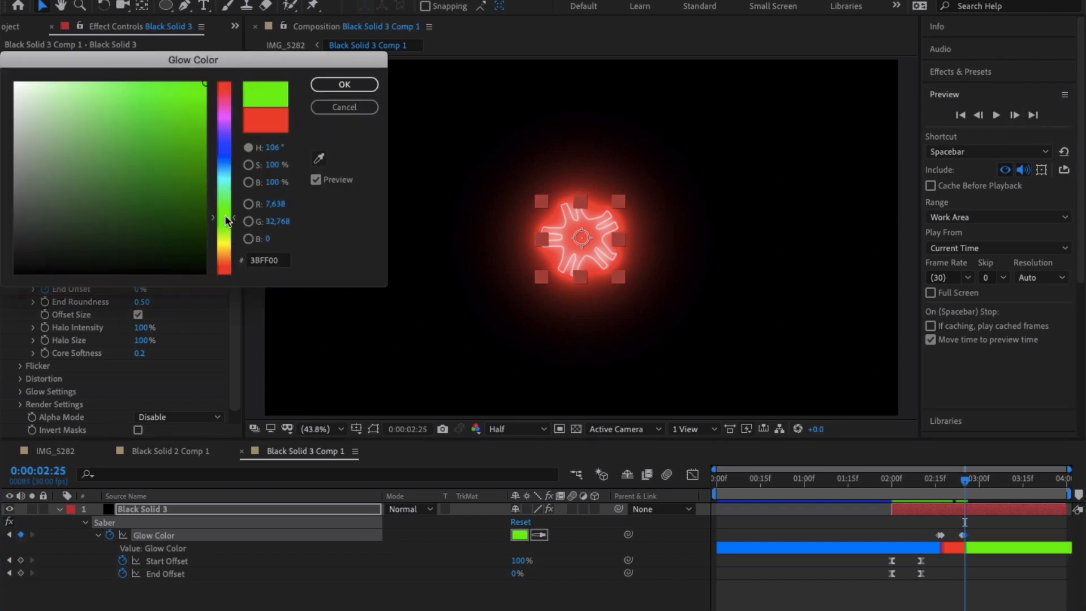
click(343, 84)
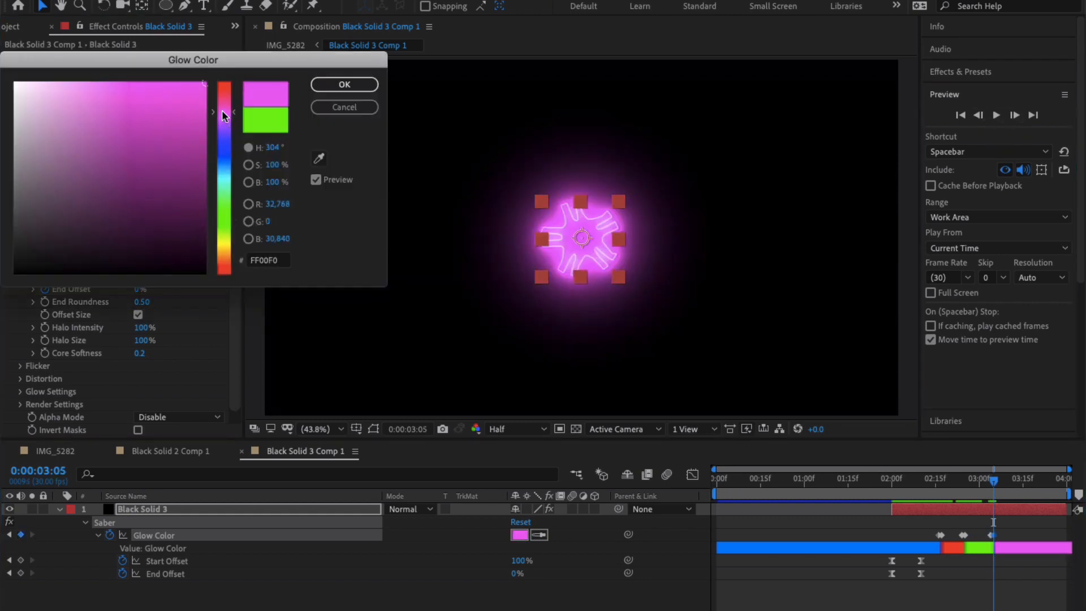
click(343, 84)
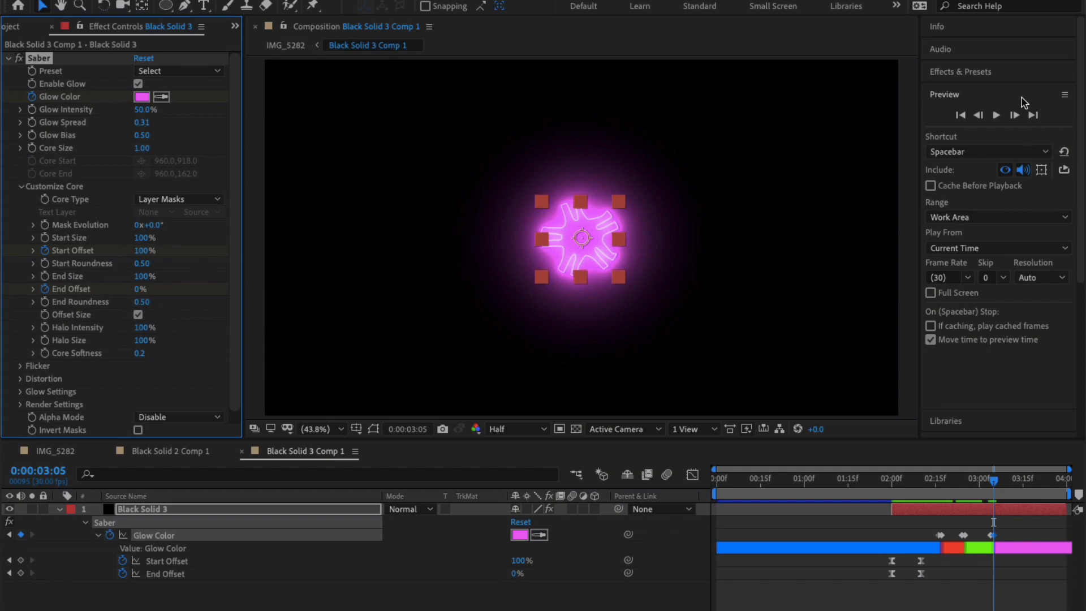